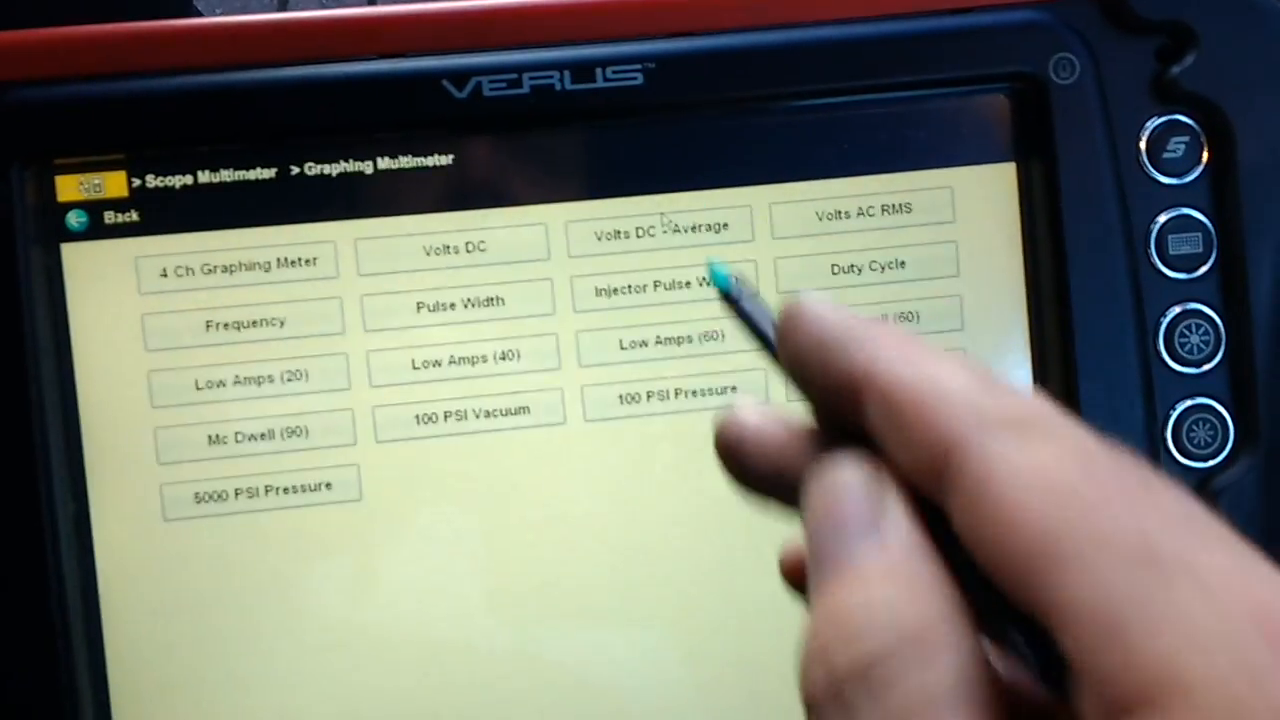
Return from the Graphing Multimeter menu to the Verus Home screen.
click(662, 290)
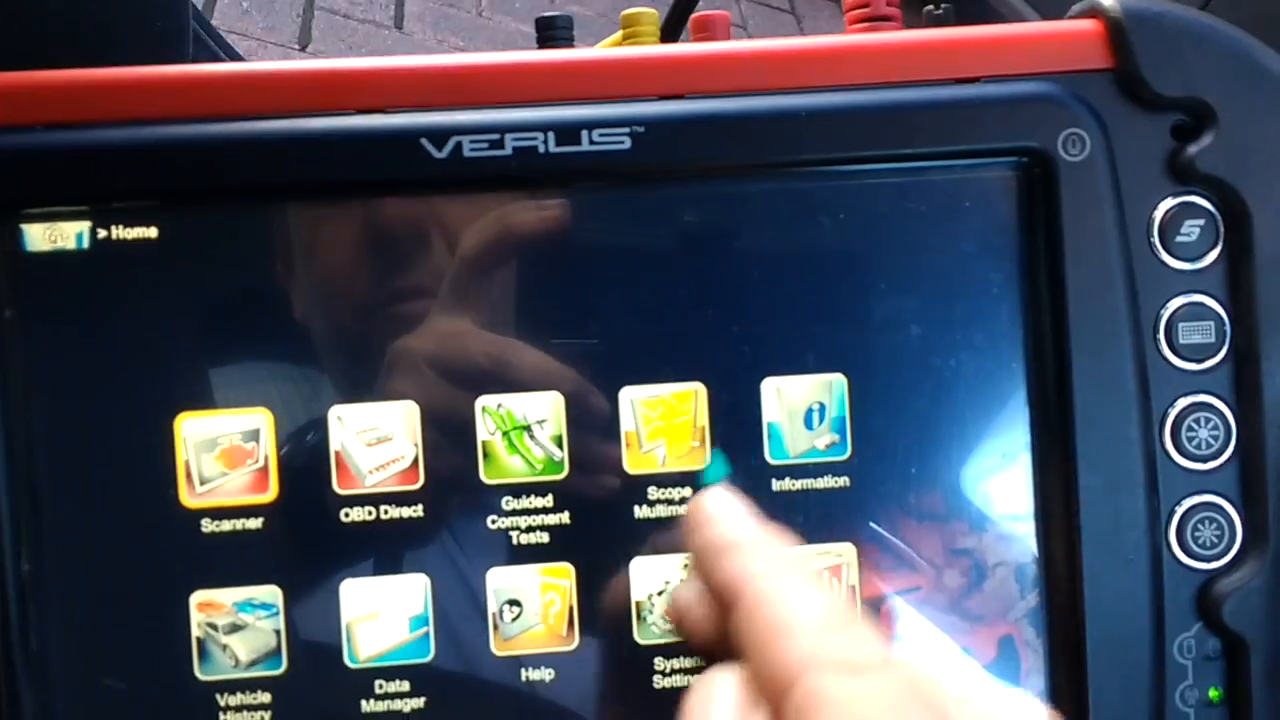
click(664, 440)
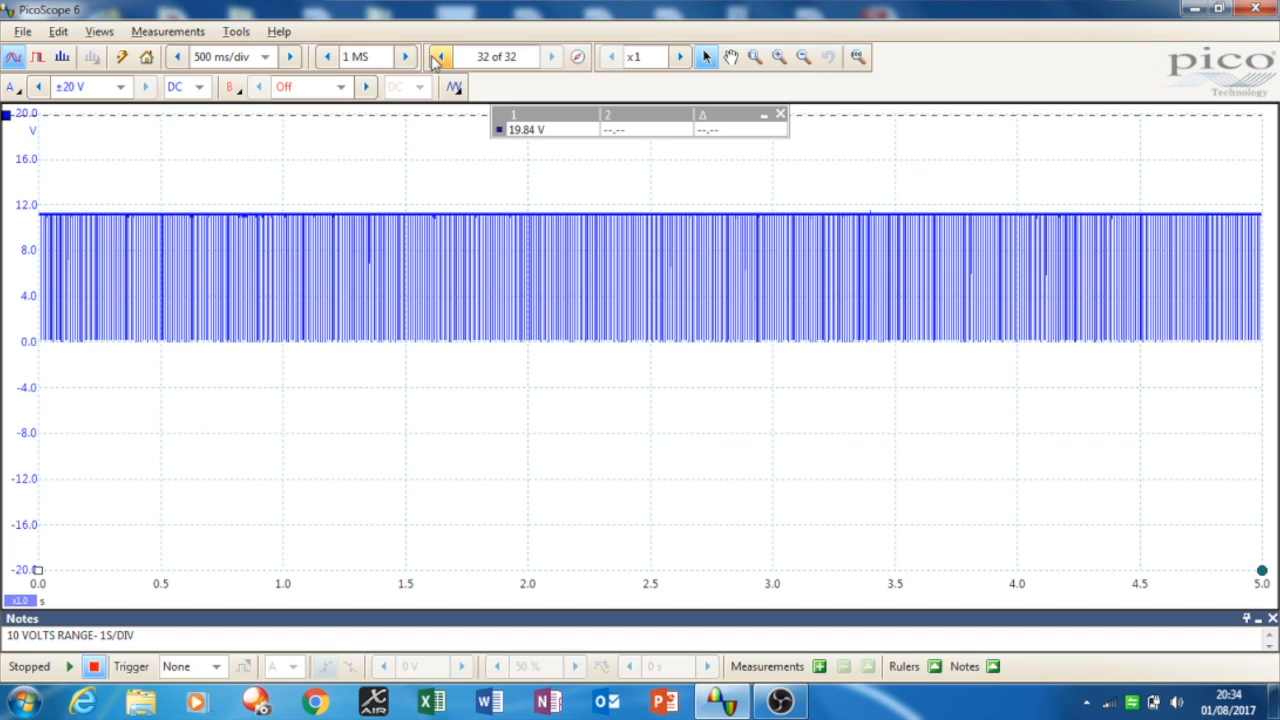
Show the previous buffered waveform and overlay the duty(A) math channel from the library.
click(440, 56)
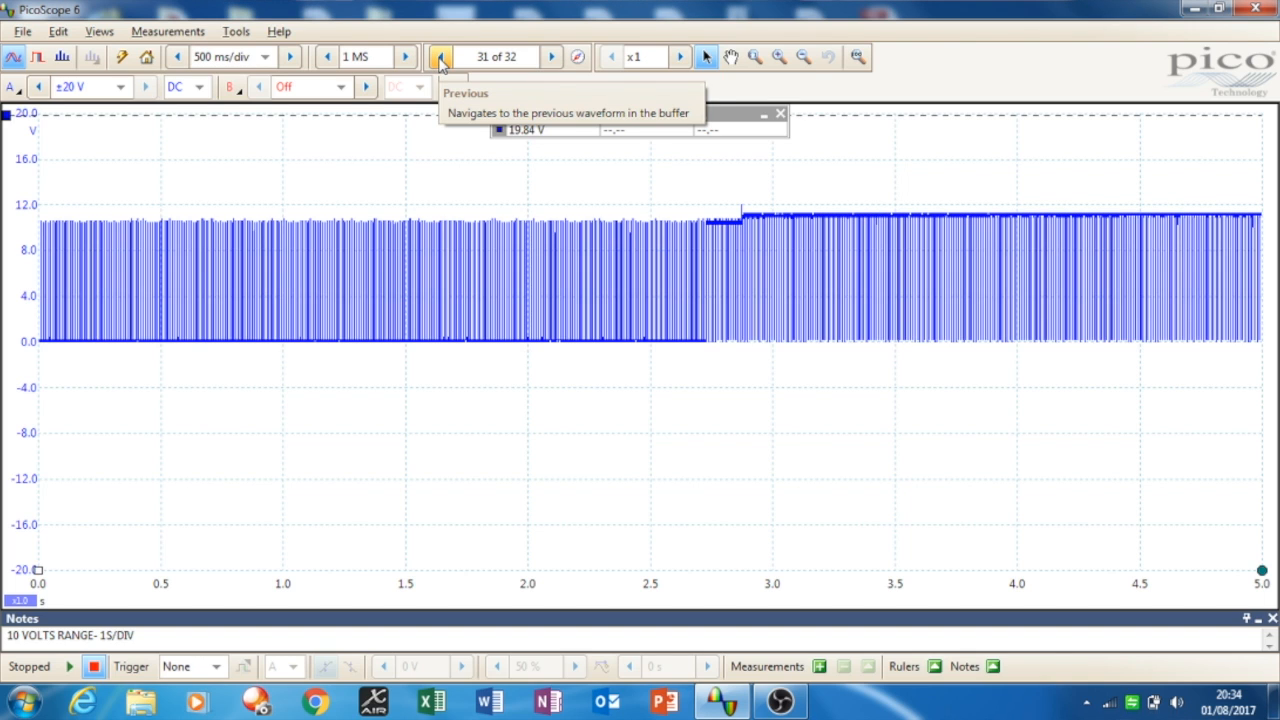
click(236, 32)
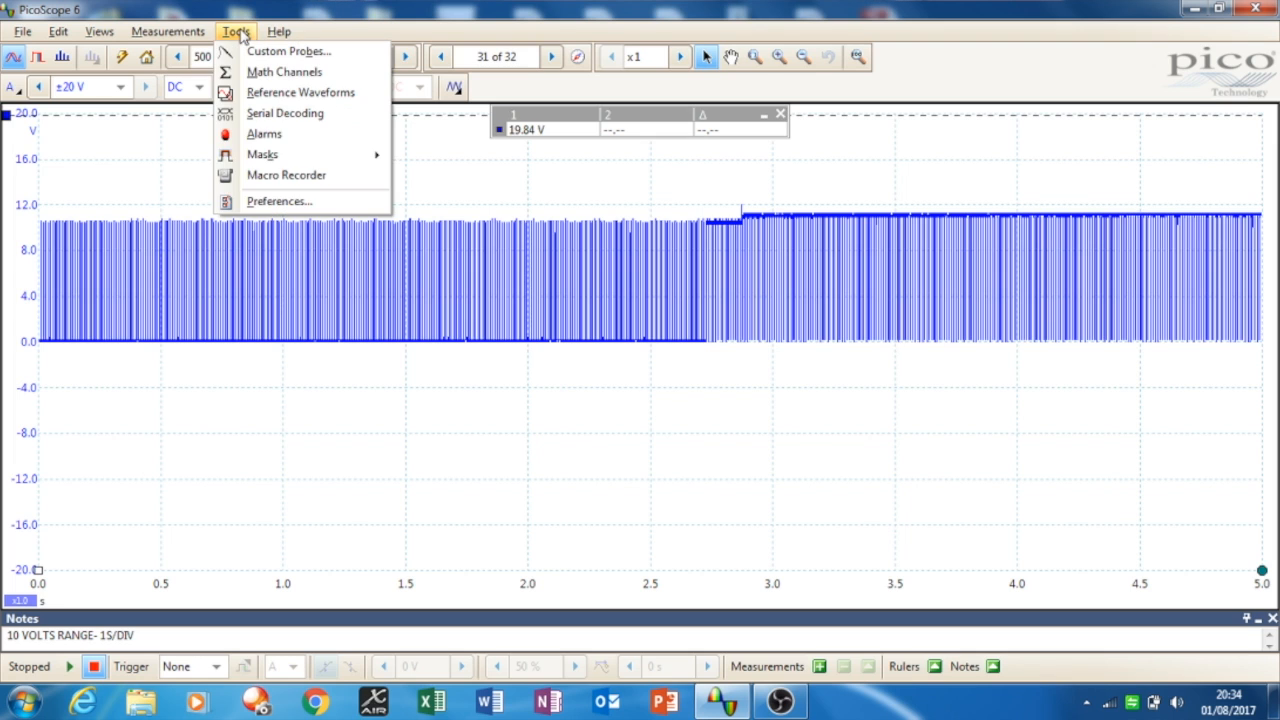
click(284, 72)
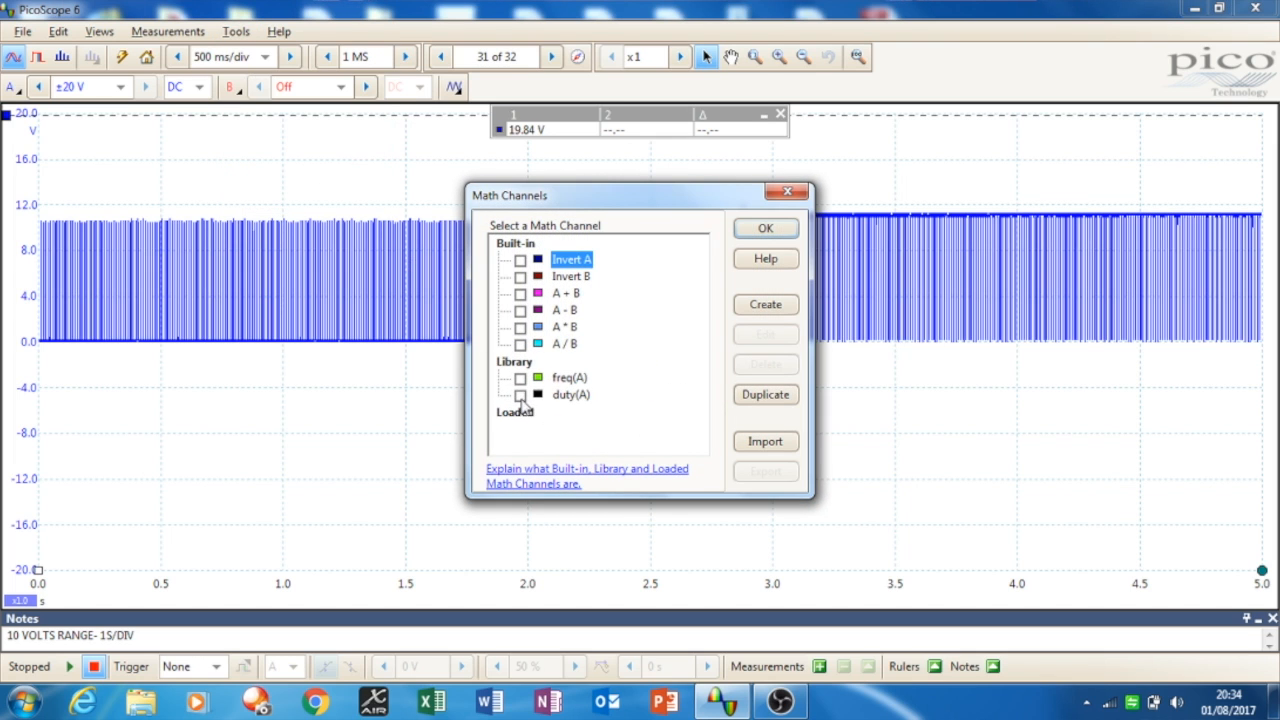
click(520, 394)
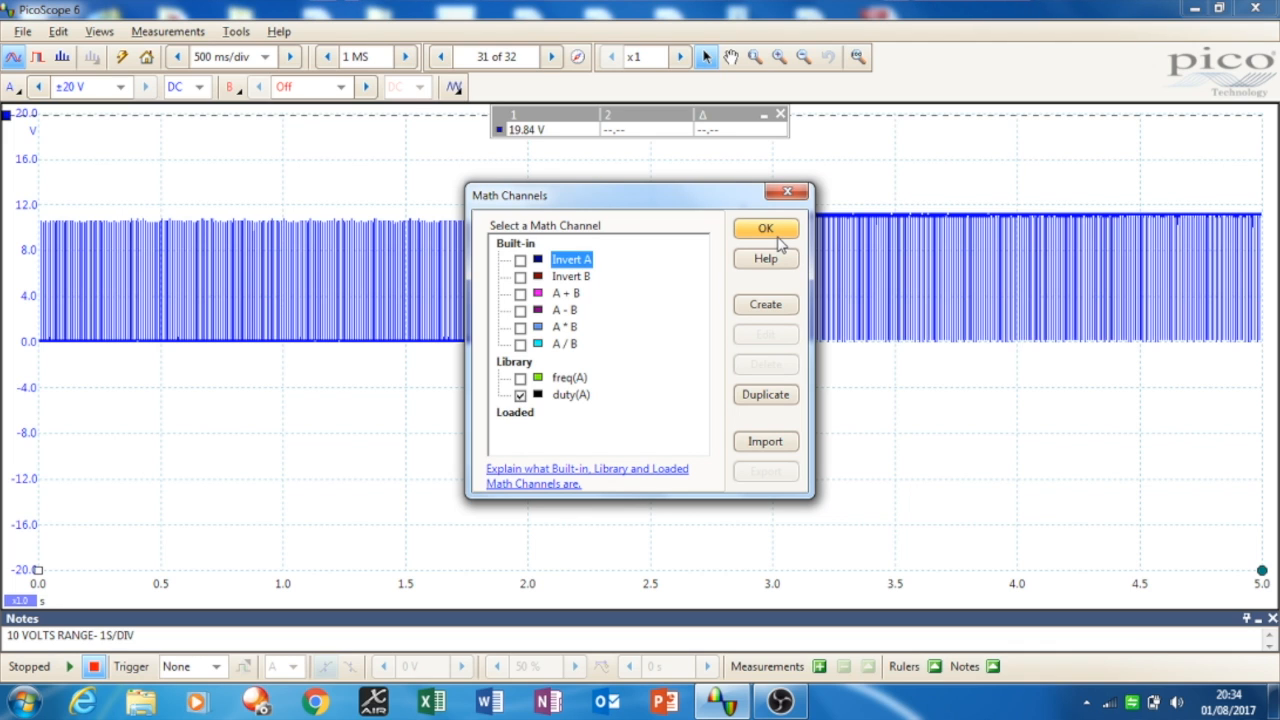
click(764, 228)
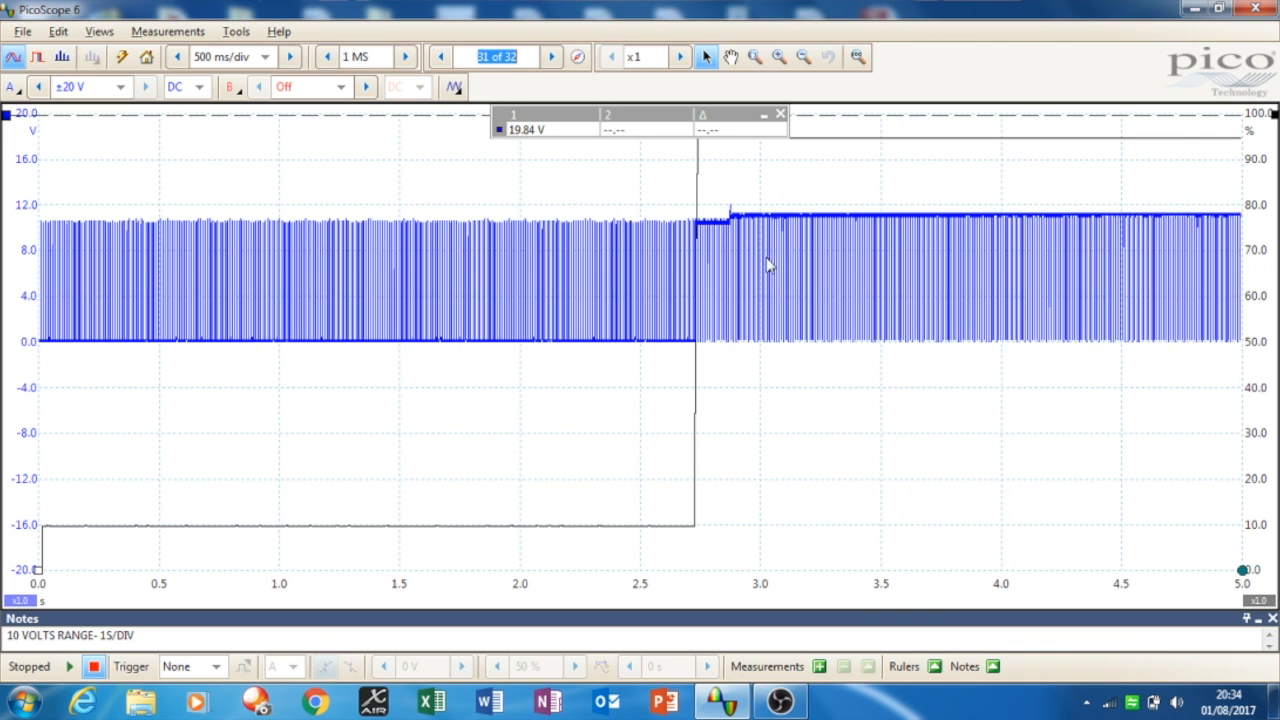
mouse_move(490, 516)
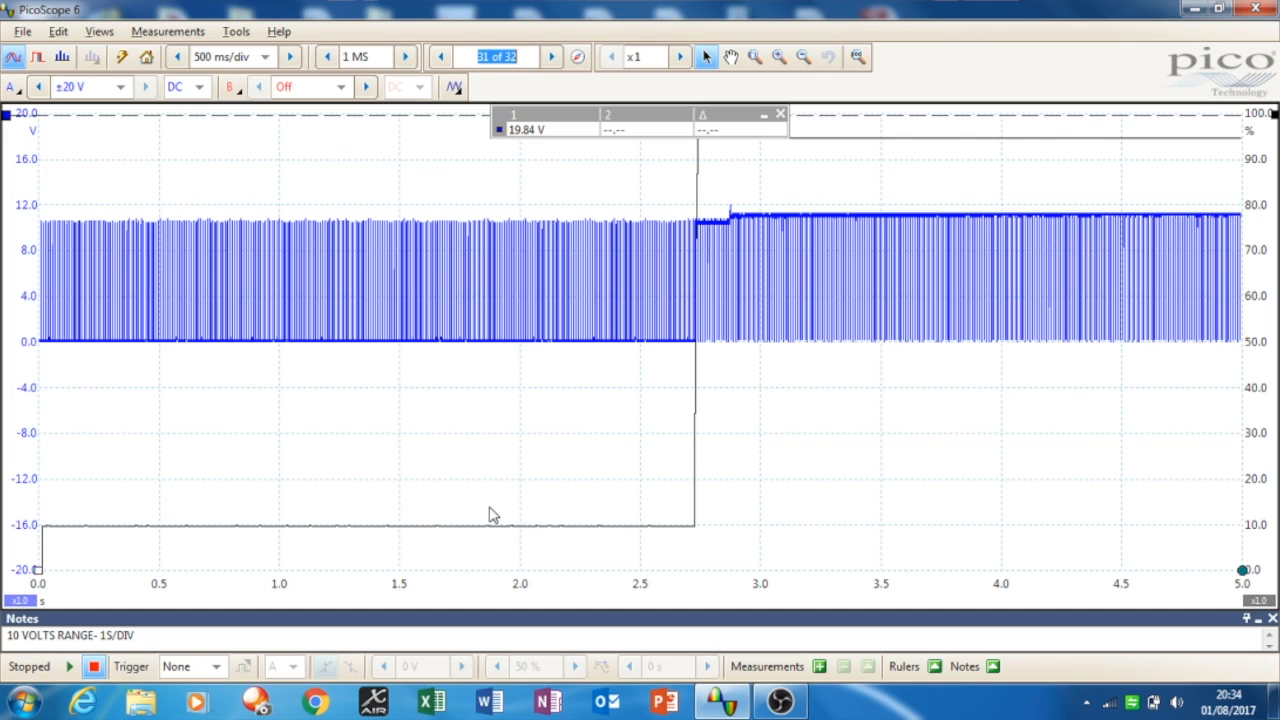
mouse_move(308, 516)
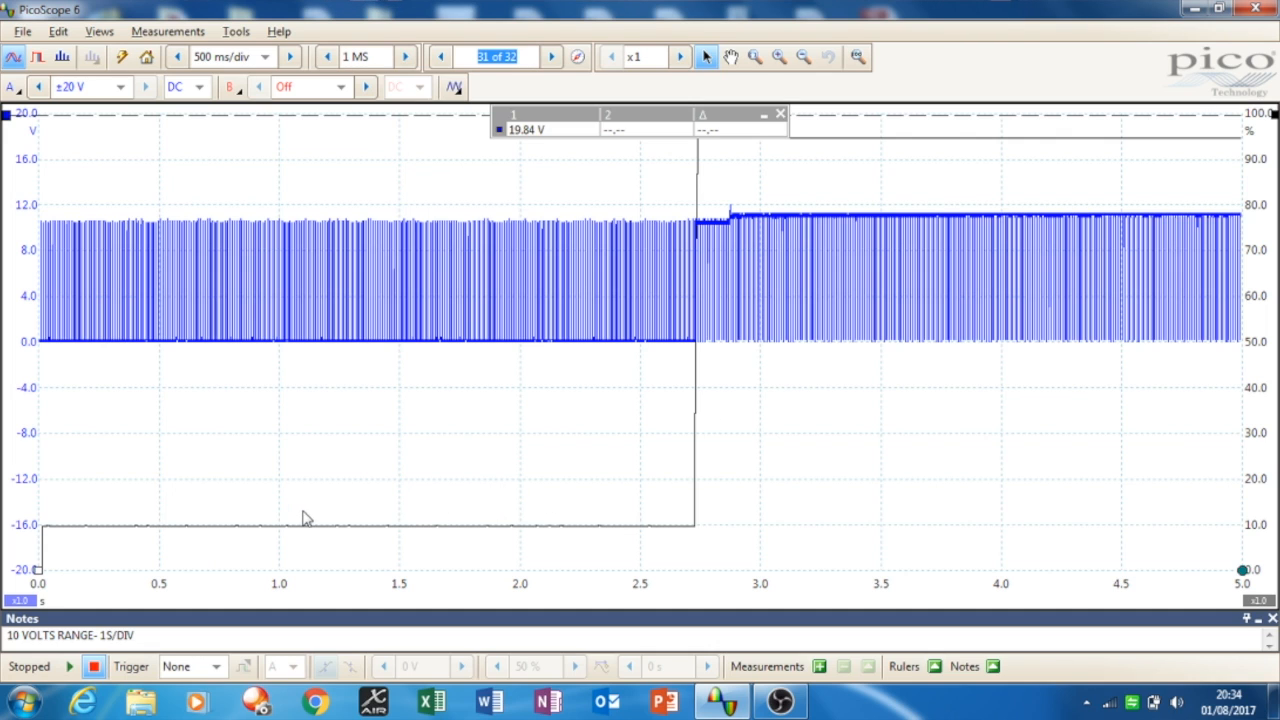
mouse_move(544, 552)
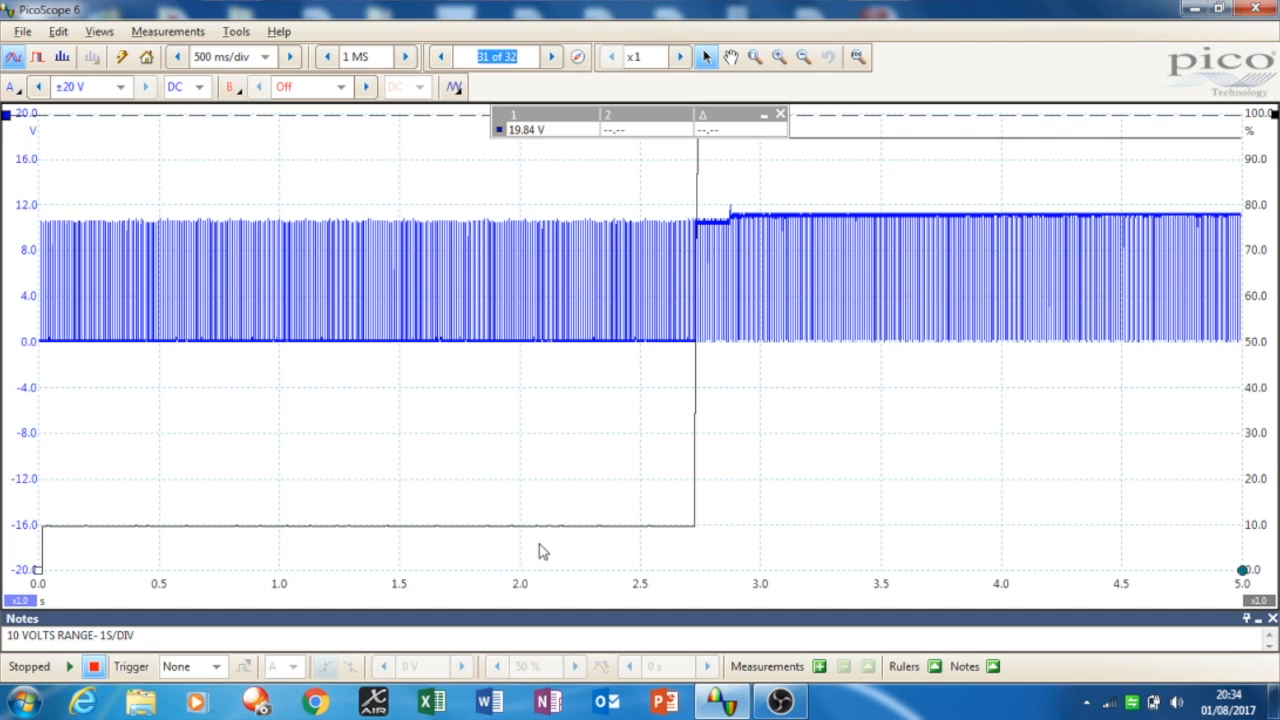
mouse_move(1220, 230)
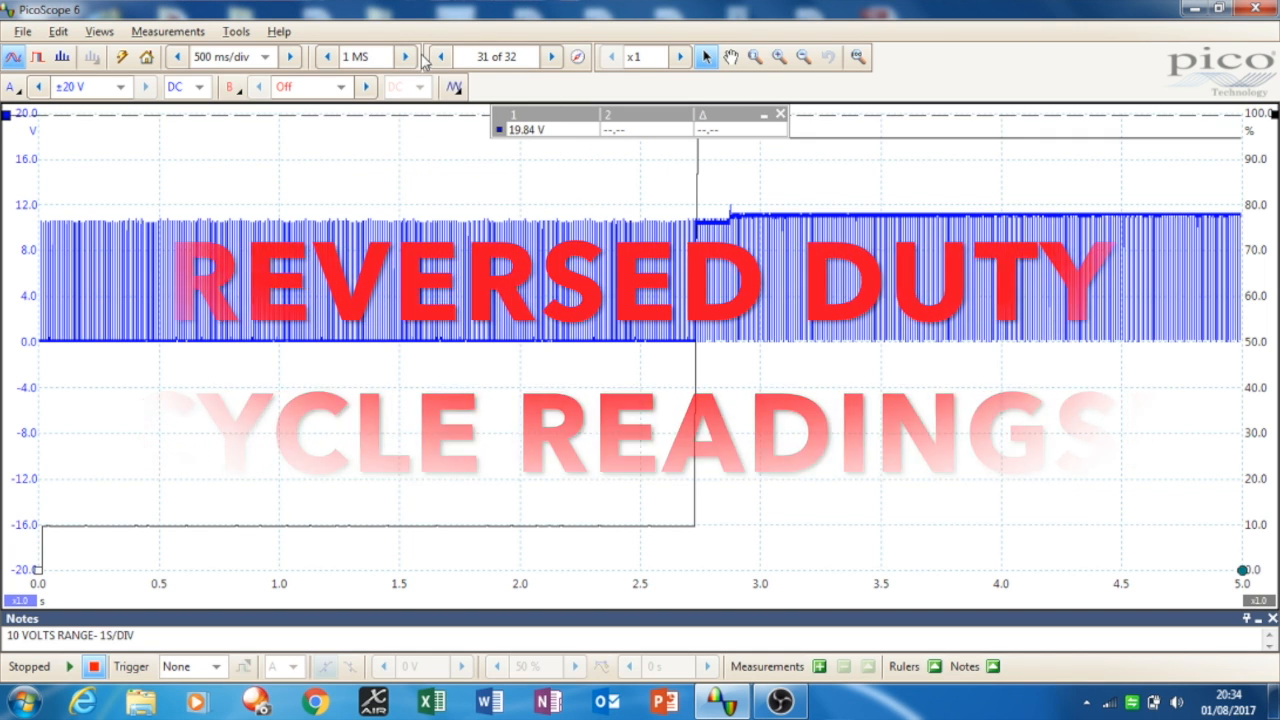
Step back two captures to 27 of 32 and dismiss the Math Channels dialog.
click(440, 56)
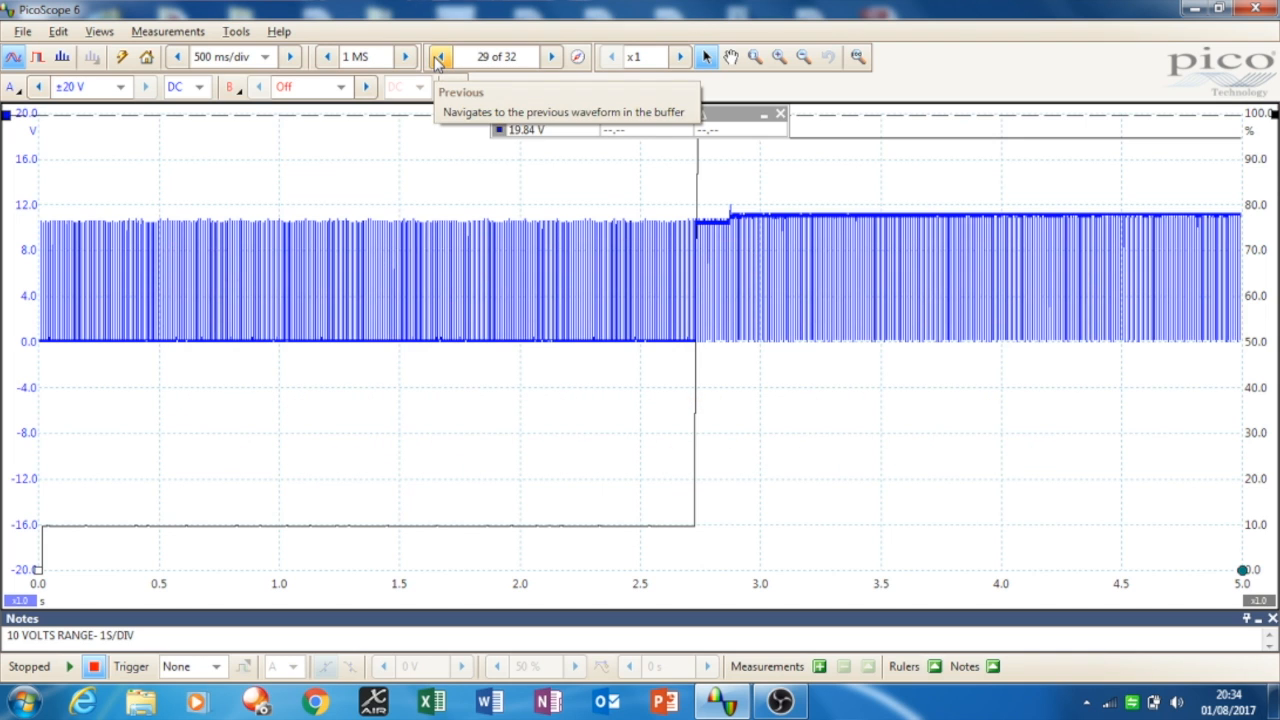
click(440, 56)
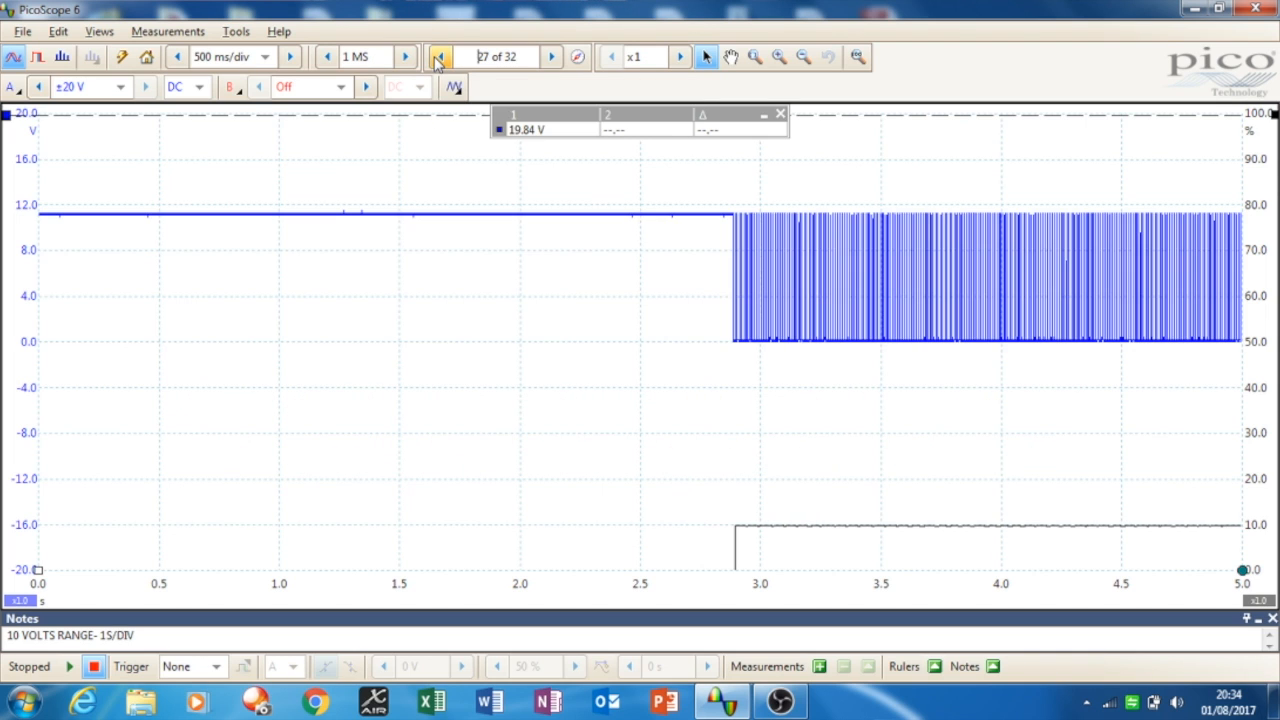
mouse_move(750, 190)
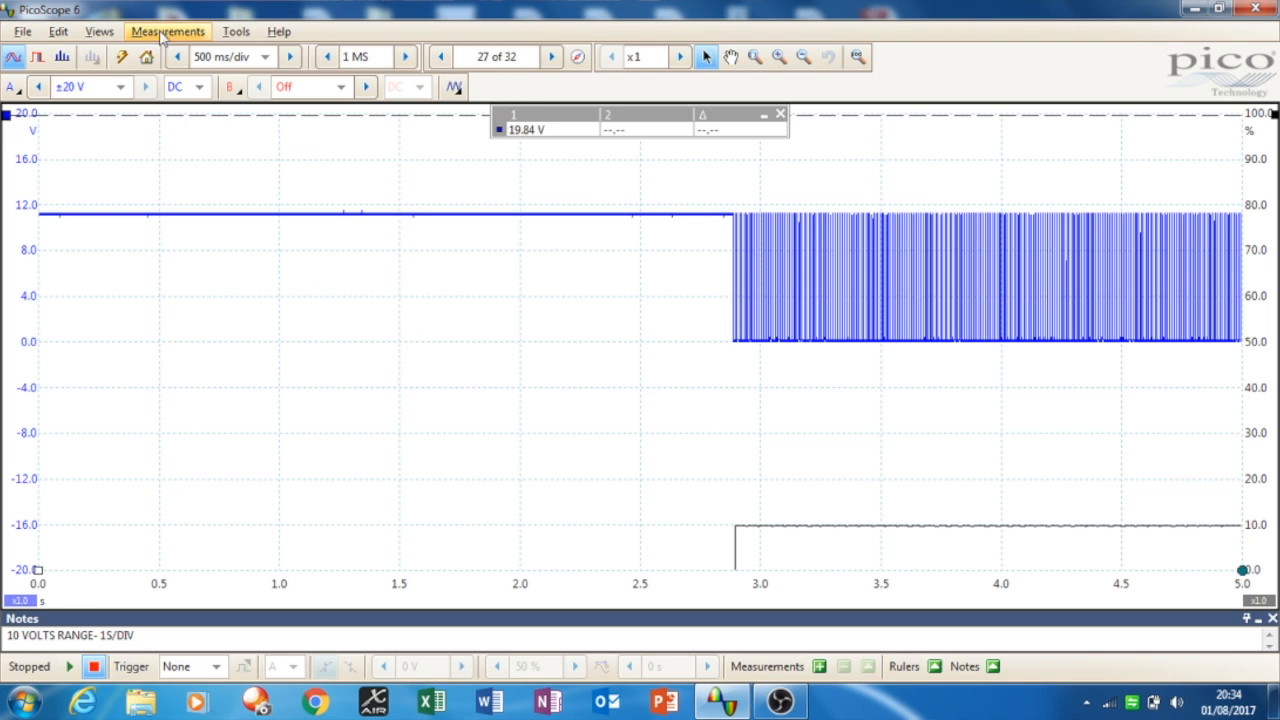
click(236, 32)
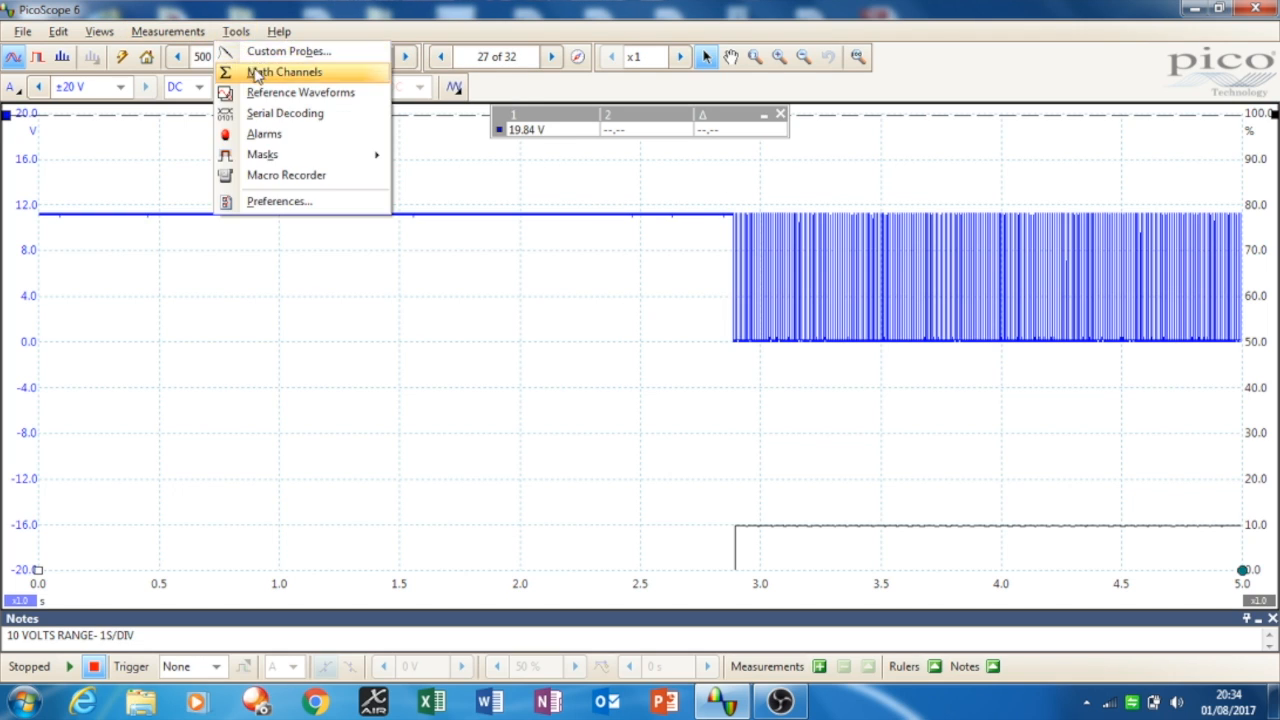
click(284, 72)
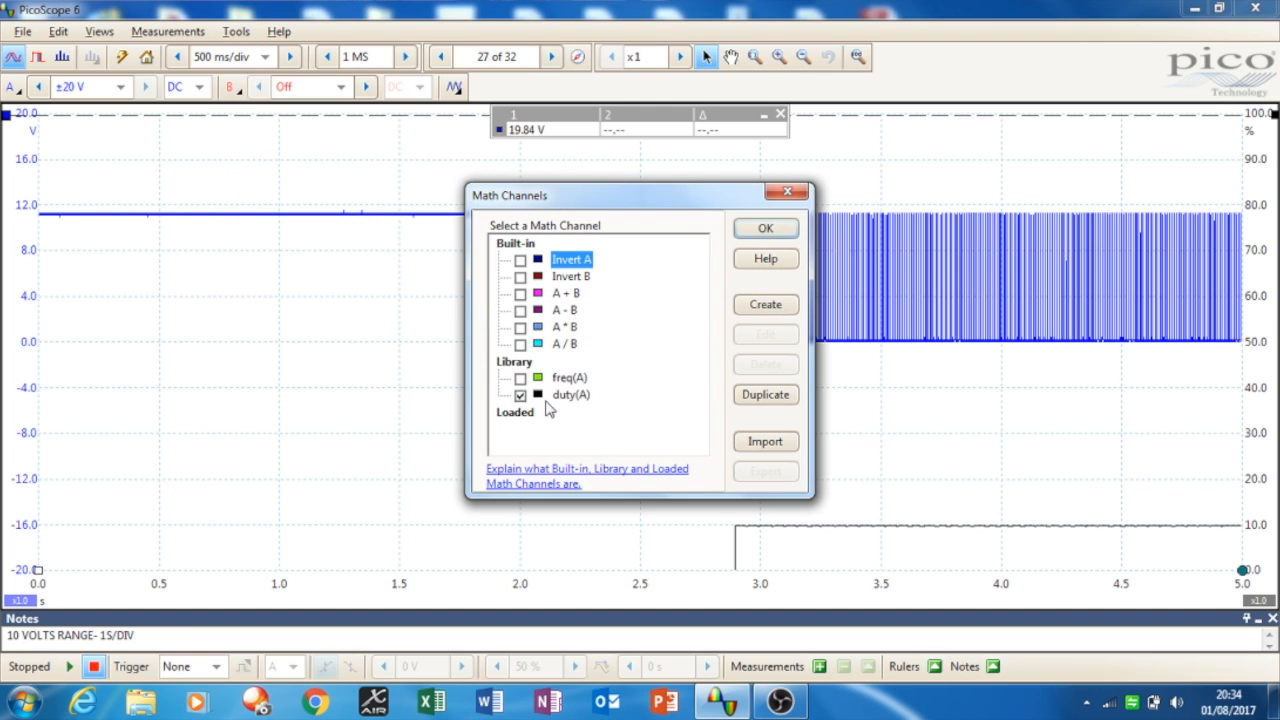
click(520, 394)
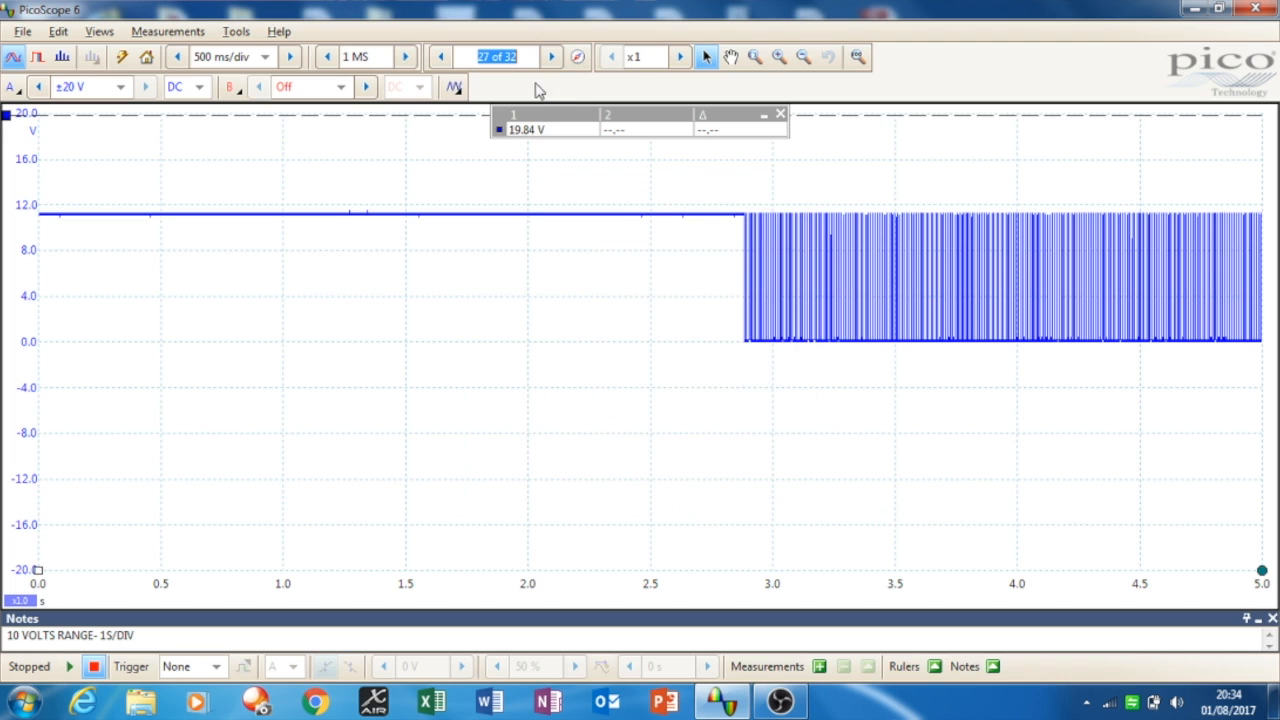
mouse_move(756, 56)
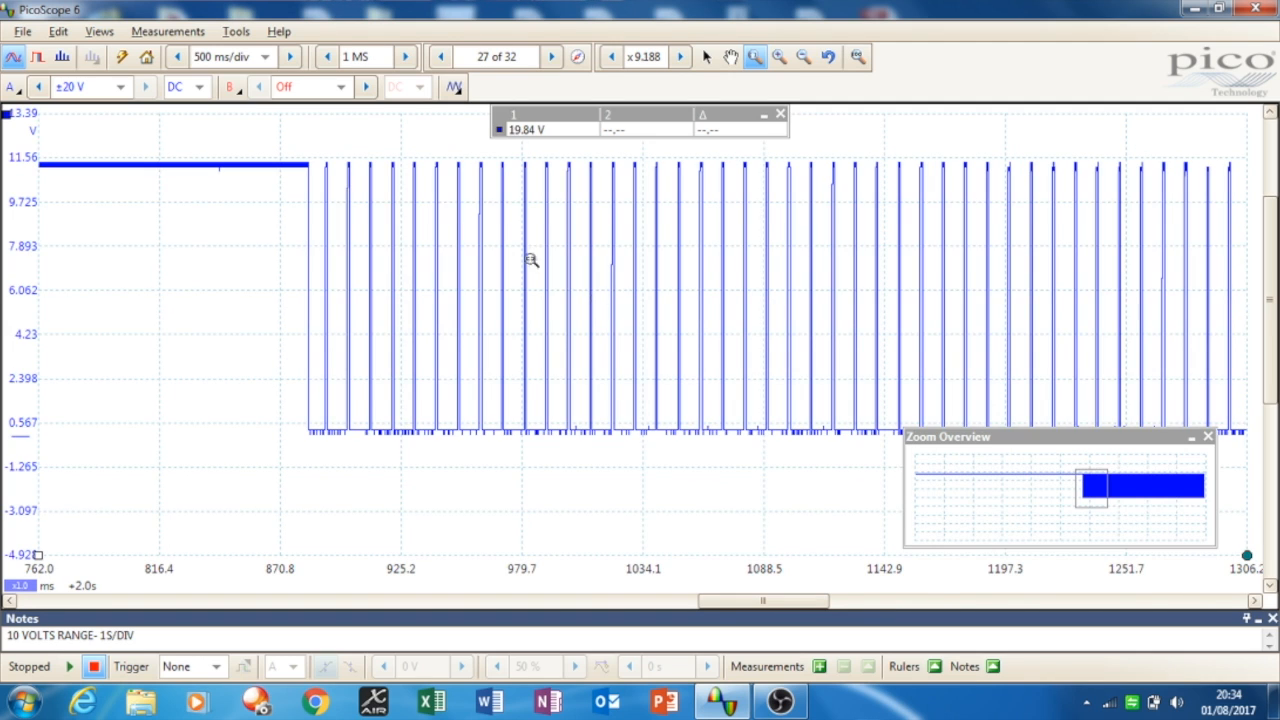
mouse_move(352, 426)
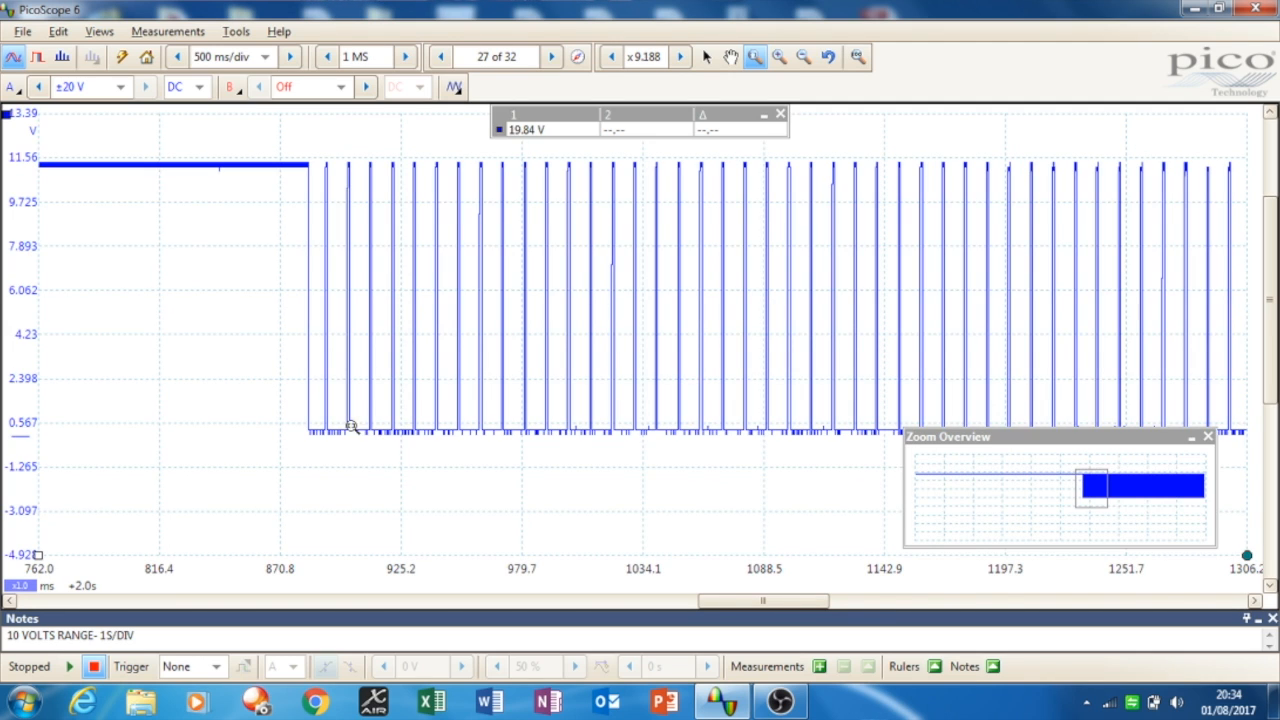
mouse_move(336, 424)
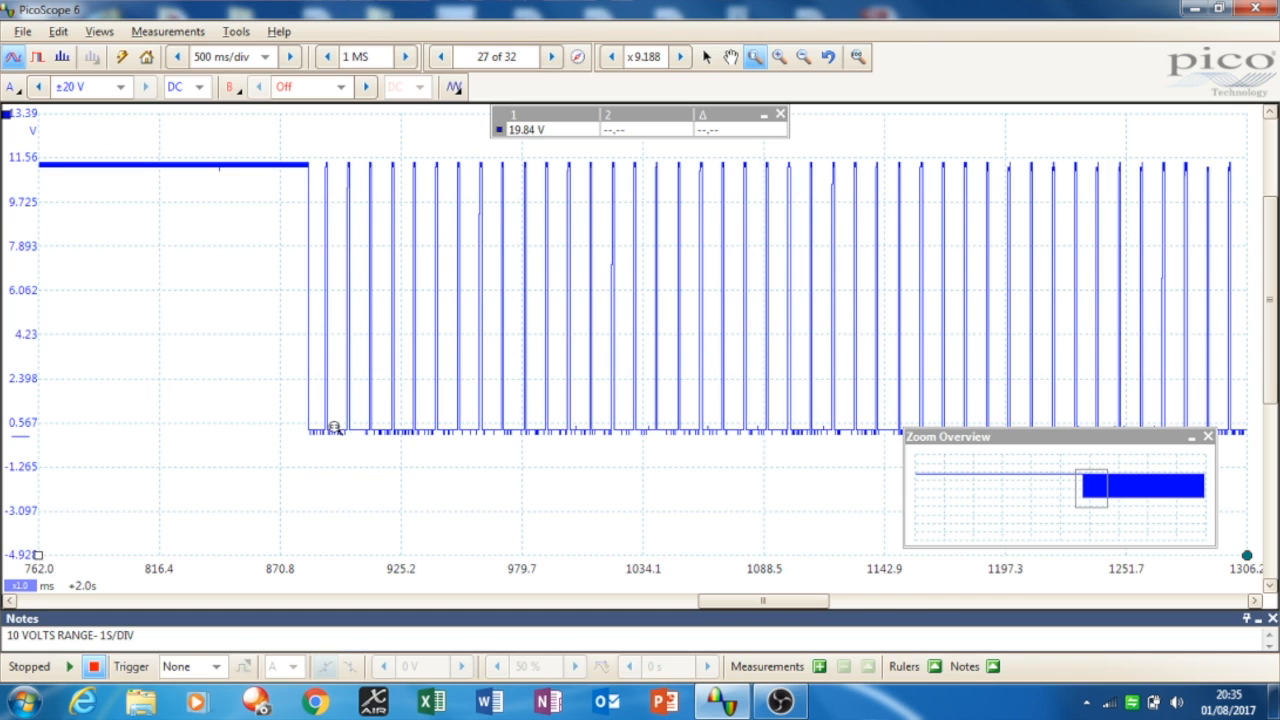
mouse_move(1222, 590)
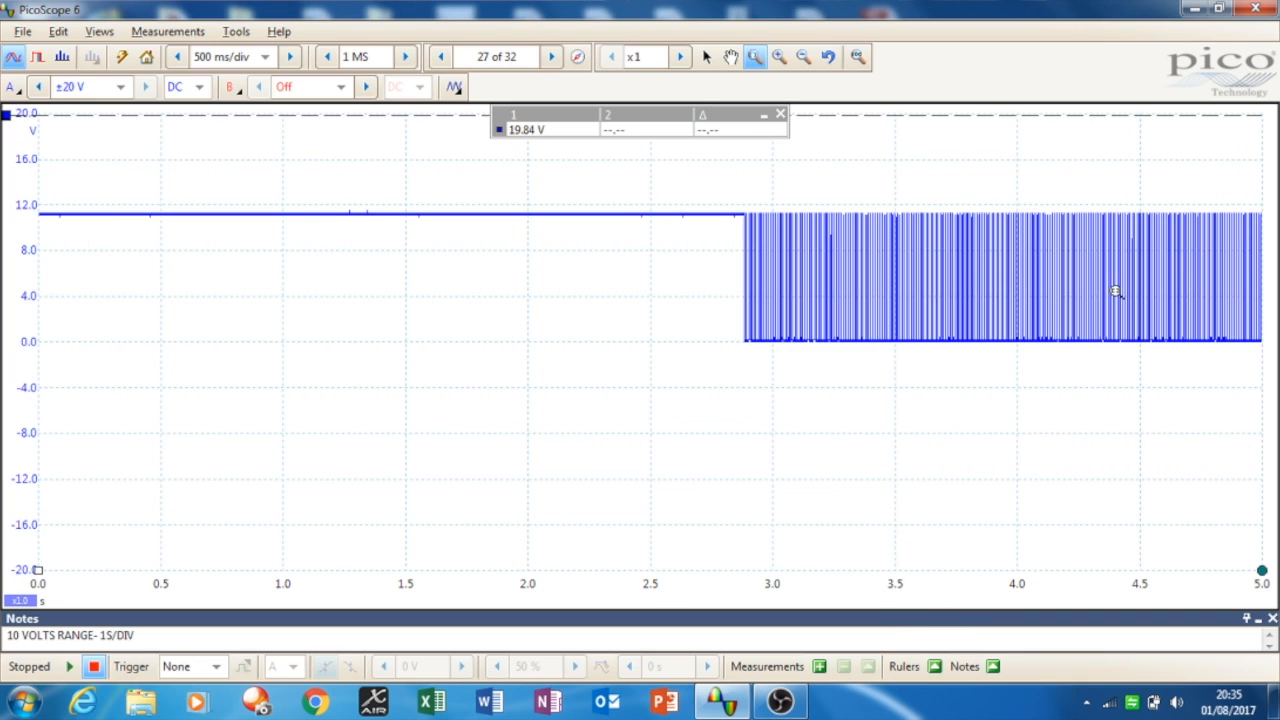
mouse_move(756, 116)
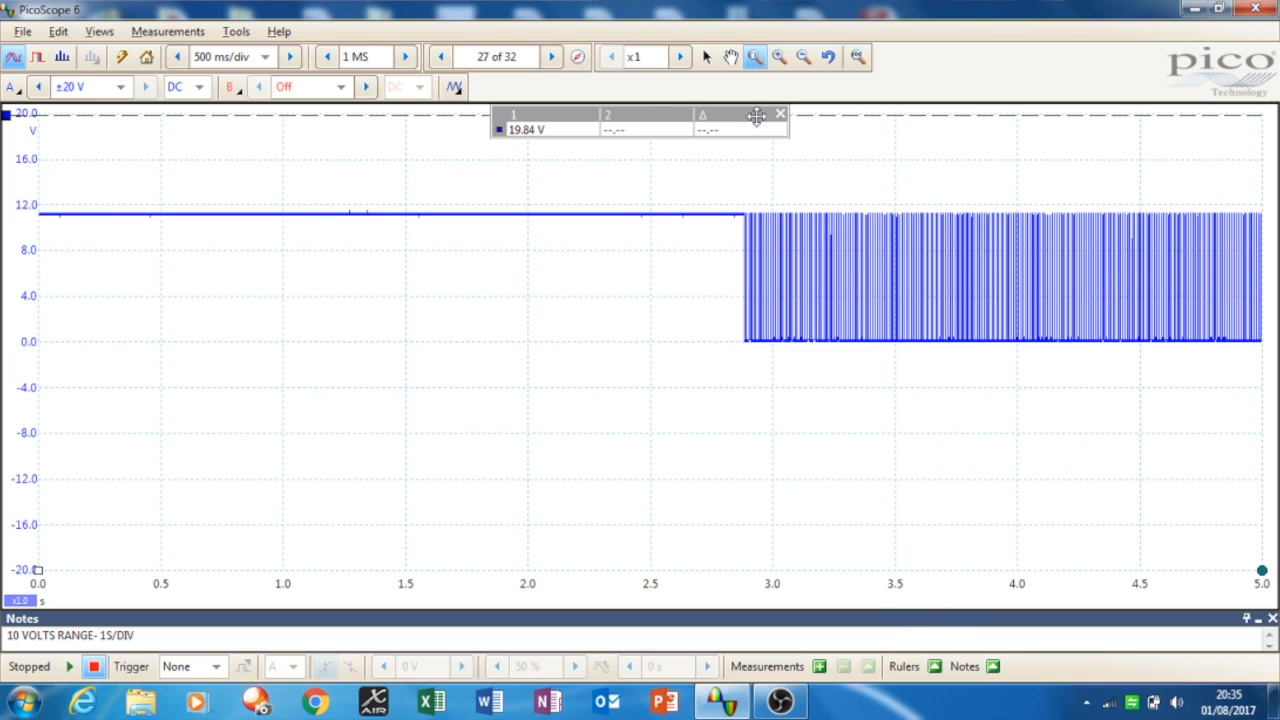
Advance three stored captures forward until the buffer counter reads 31 of 32.
click(552, 56)
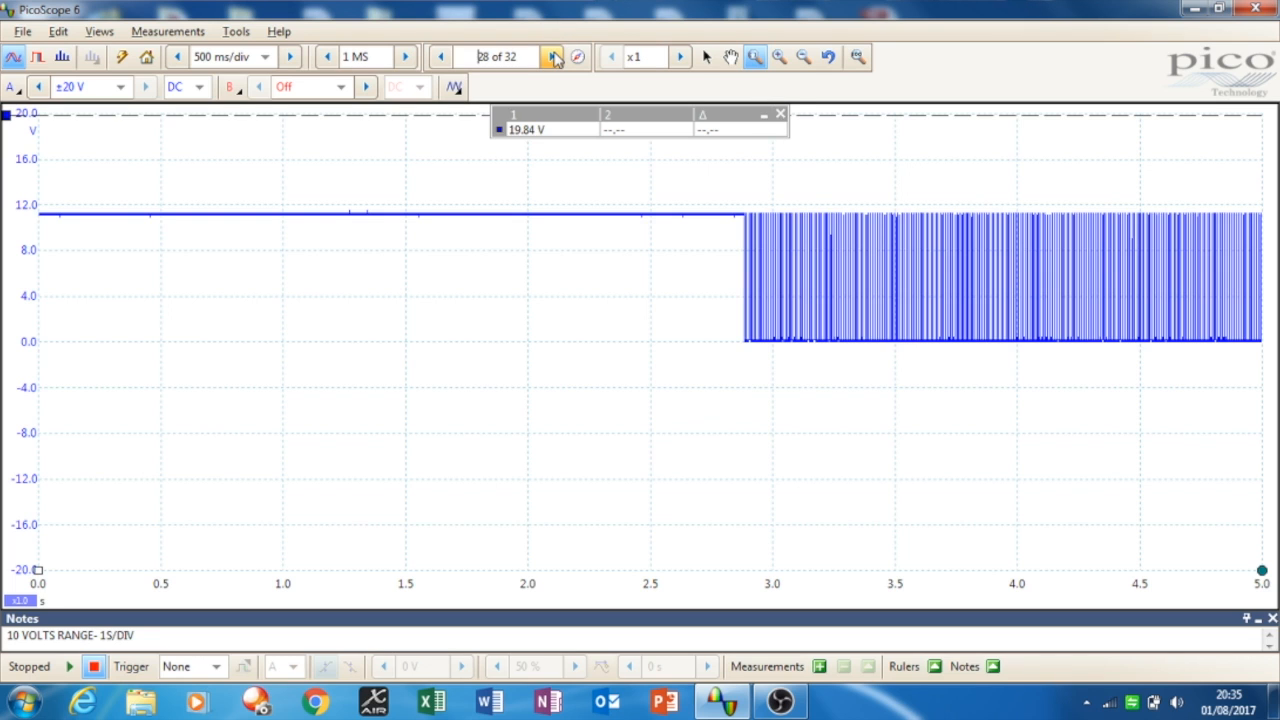
click(552, 56)
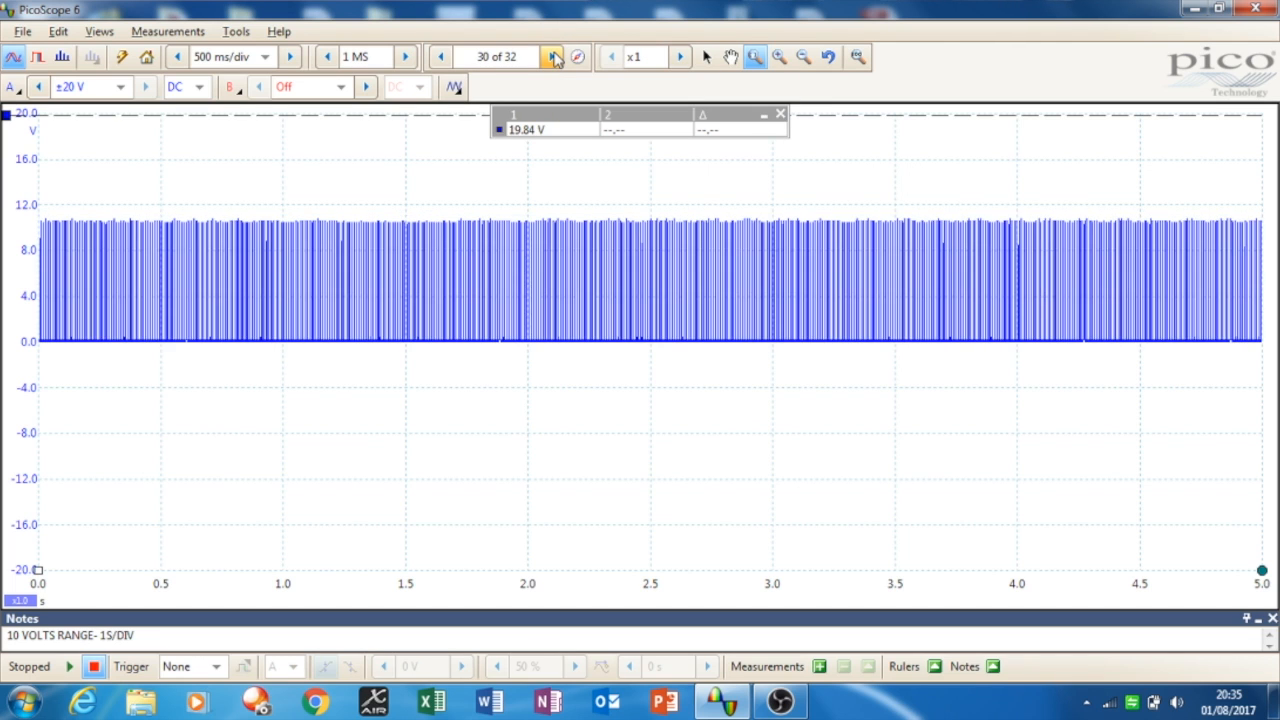
click(552, 56)
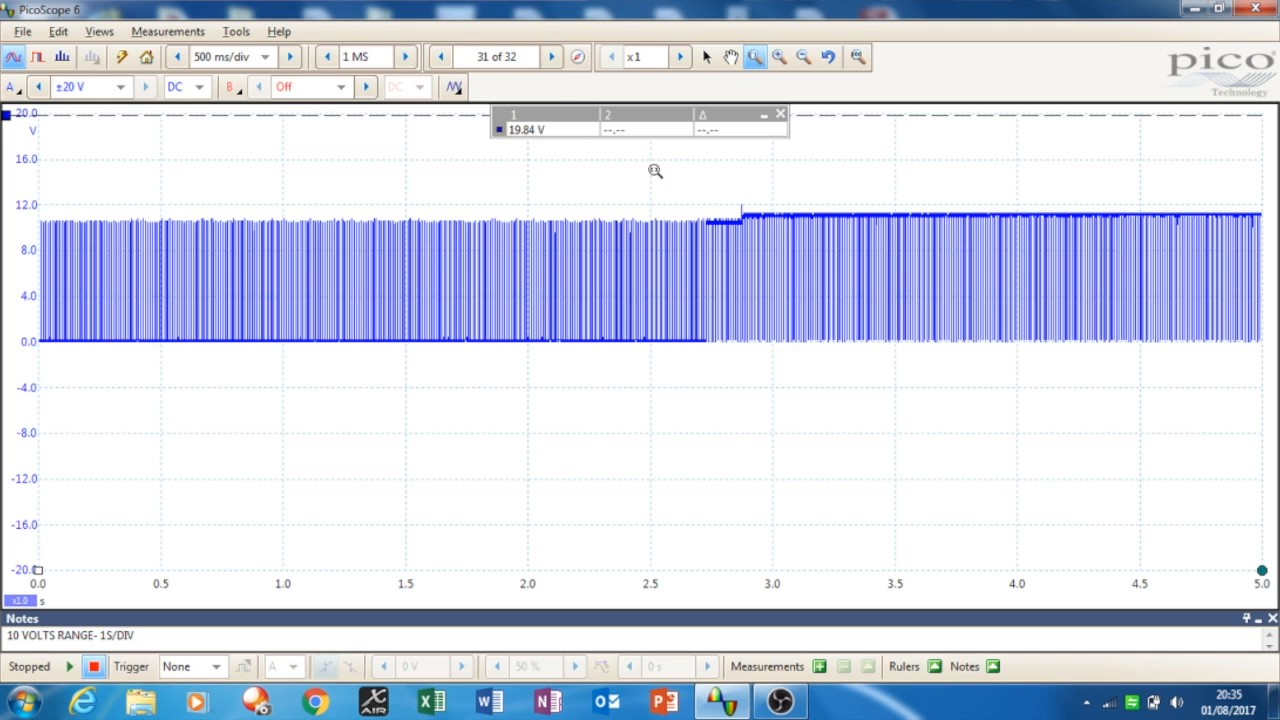
mouse_move(680, 206)
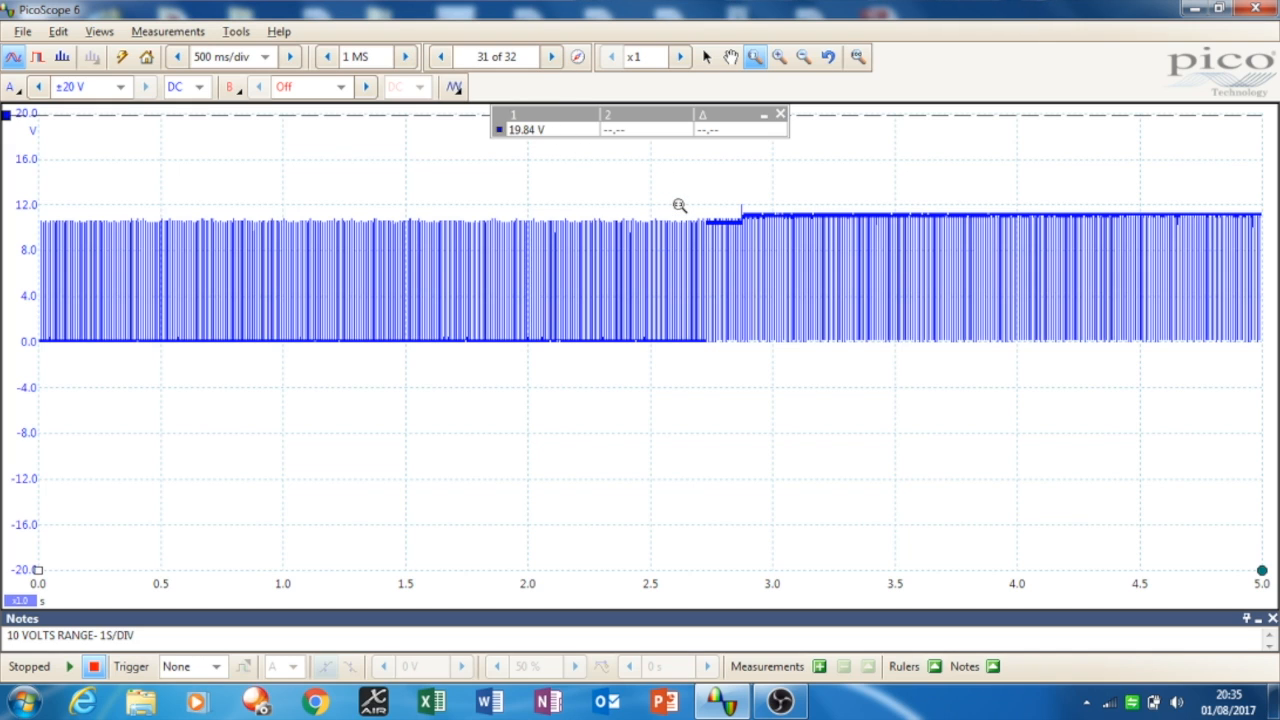
Zoom a box around the transition near 2.8 s to magnify the individual PWM pulses.
drag(680, 204, 710, 410)
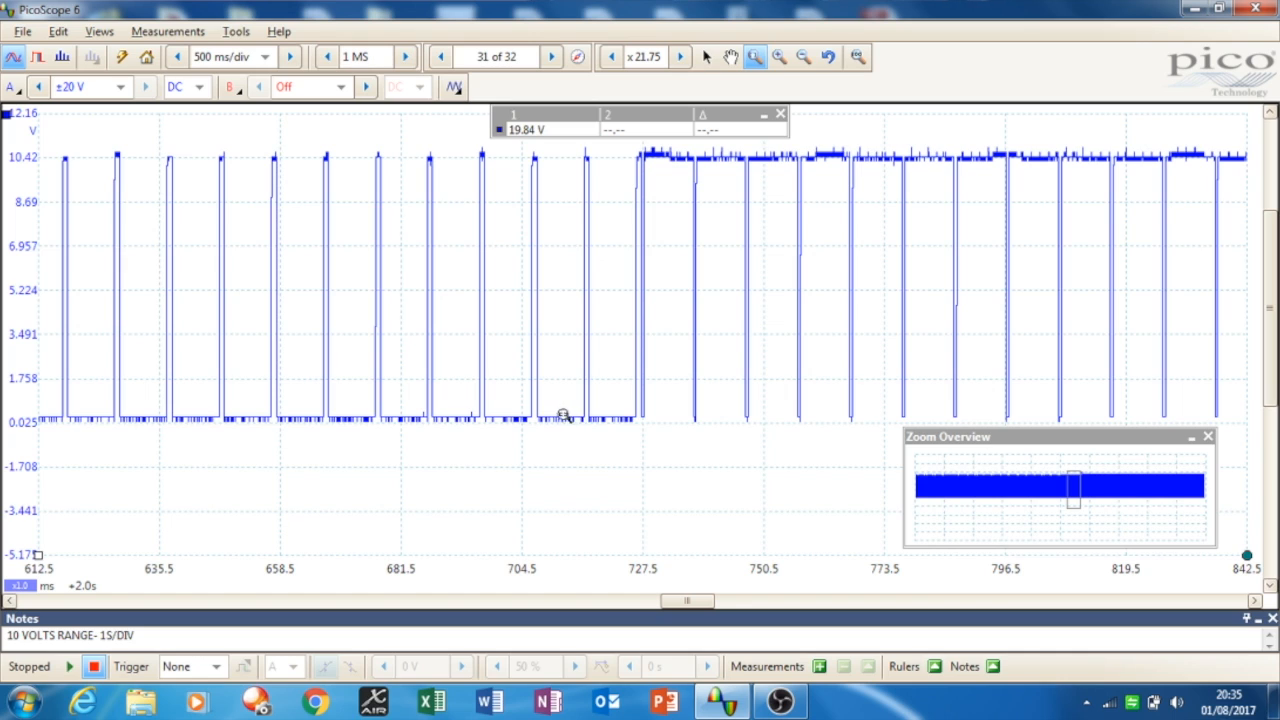
mouse_move(640, 356)
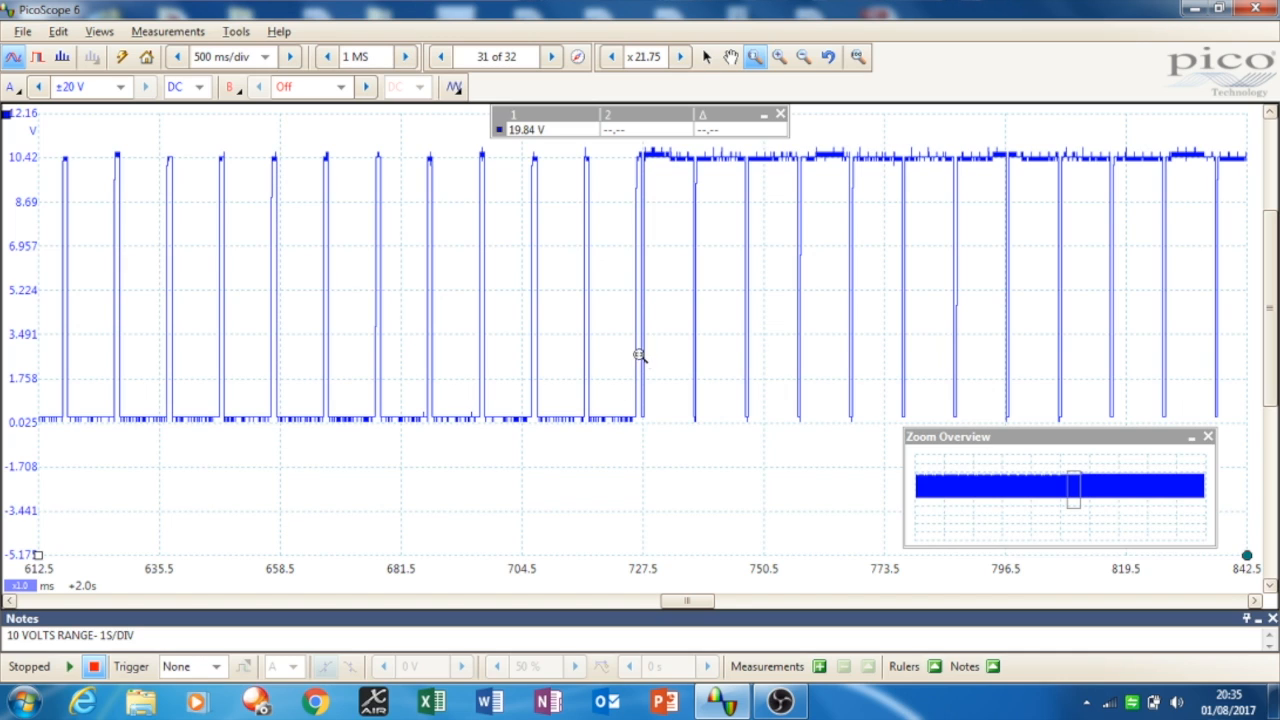
mouse_move(700, 422)
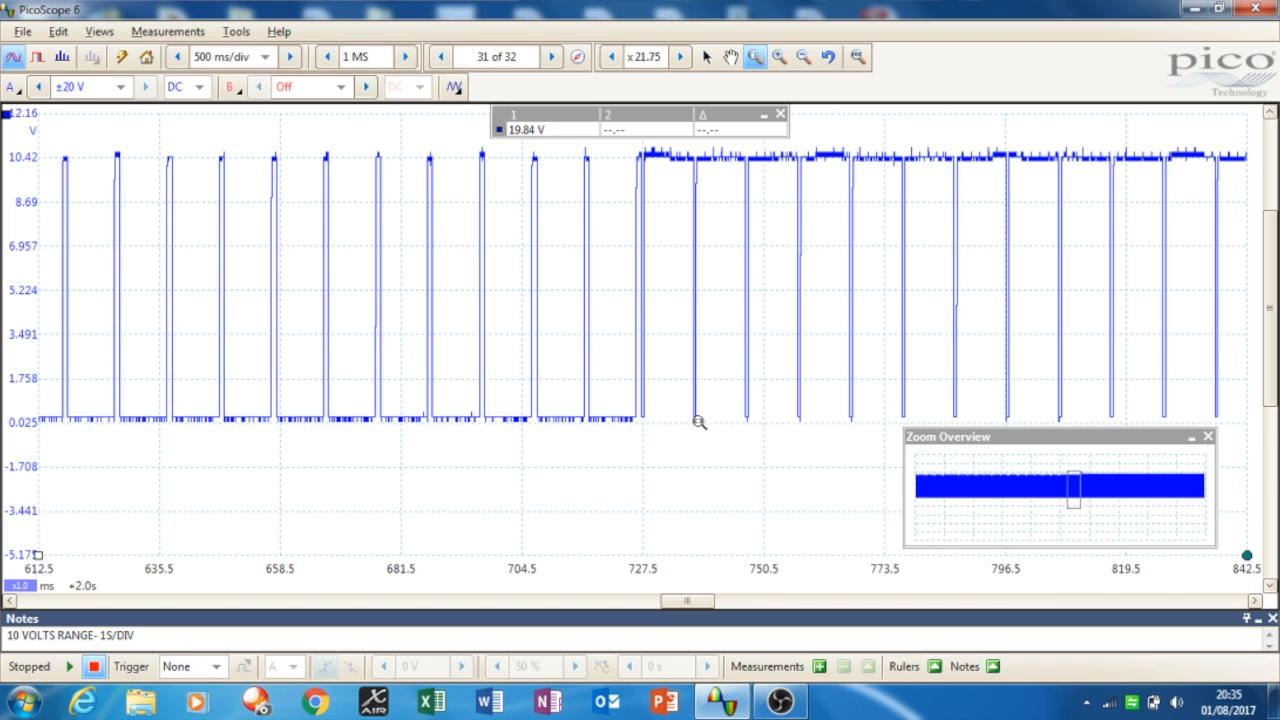
mouse_move(792, 410)
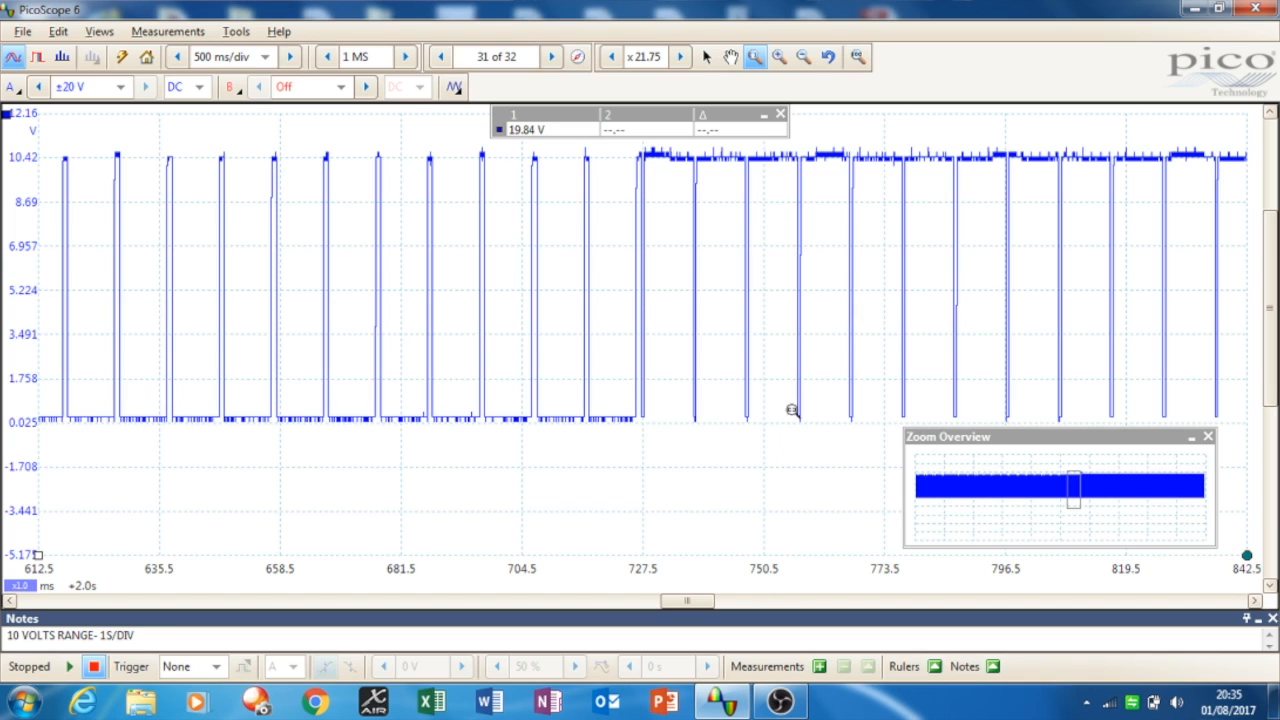
mouse_move(710, 482)
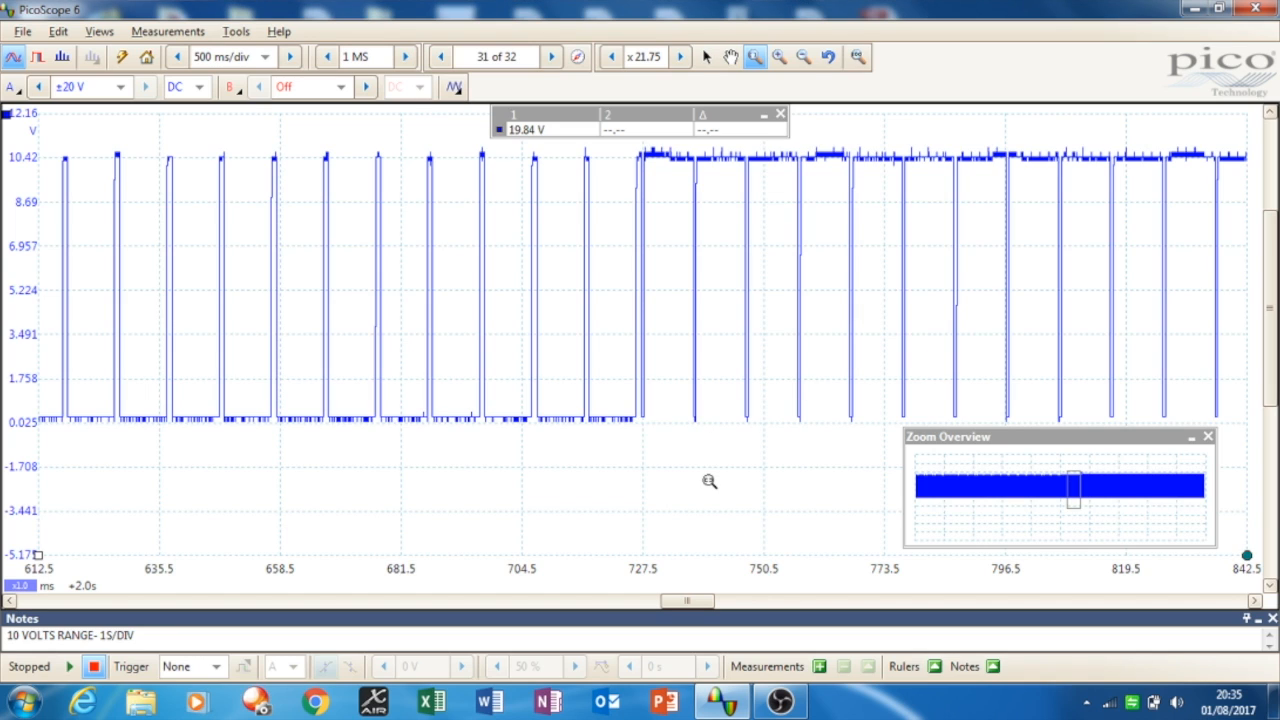